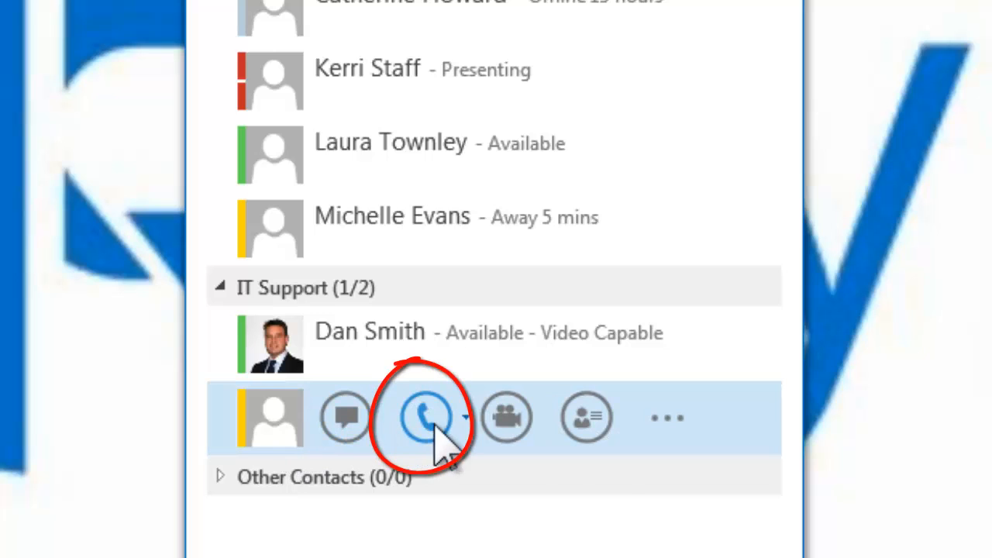
pyautogui.moveTo(430, 419)
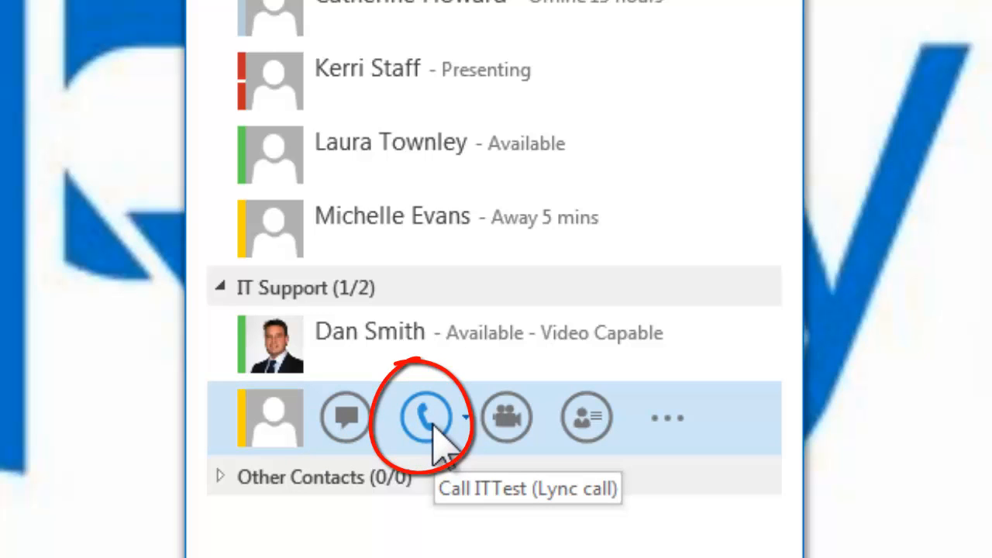
# Start a Lync audio call to the ITTest contact from the contact list.
pyautogui.click(425, 416)
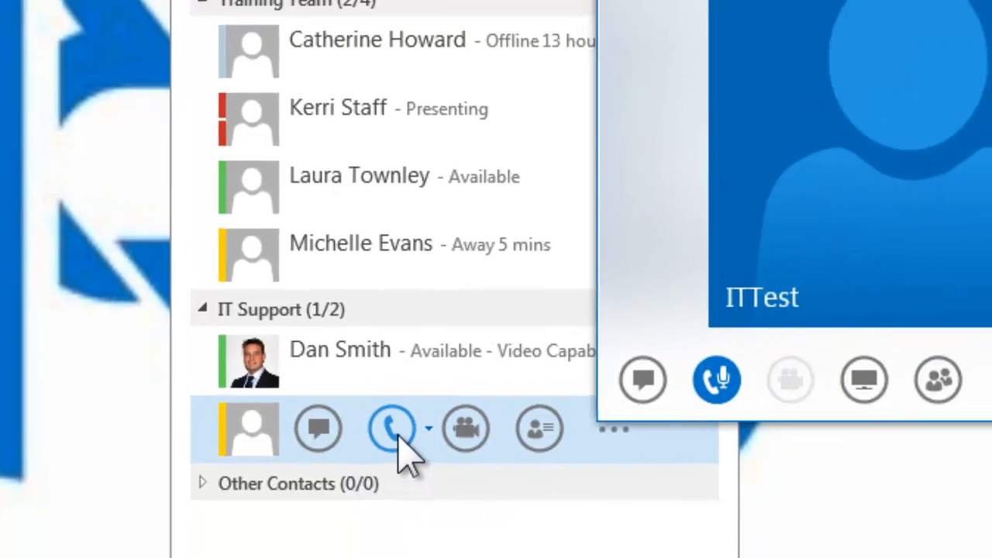
# Hang up the ringing call to ITTest and return to the contact list.
pyautogui.click(390, 427)
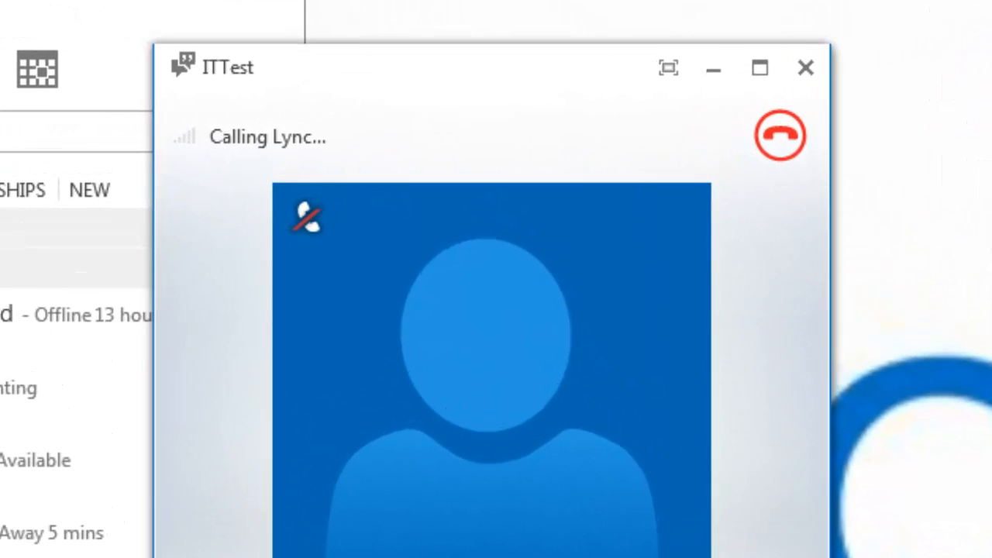
pyautogui.click(779, 135)
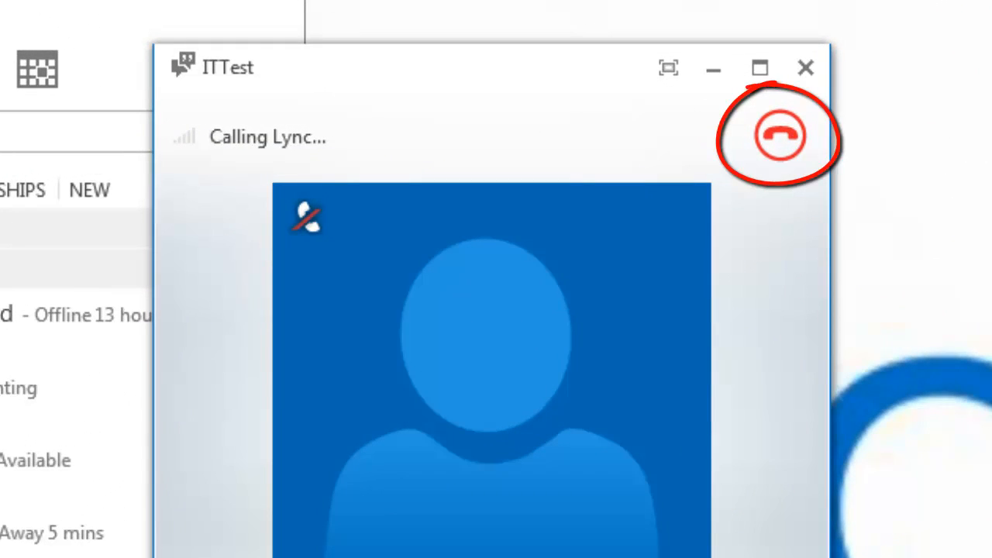
pyautogui.moveTo(763, 170)
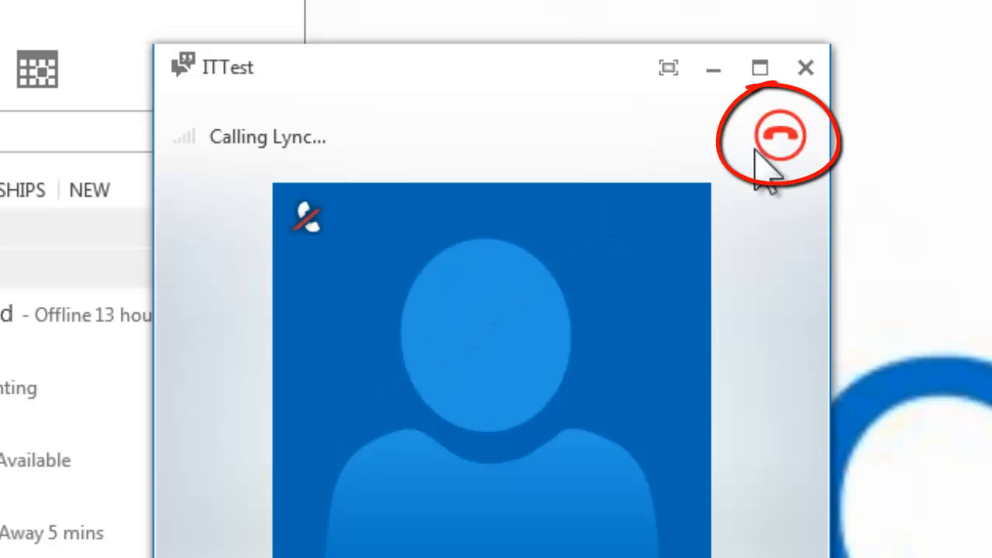
pyautogui.moveTo(781, 136)
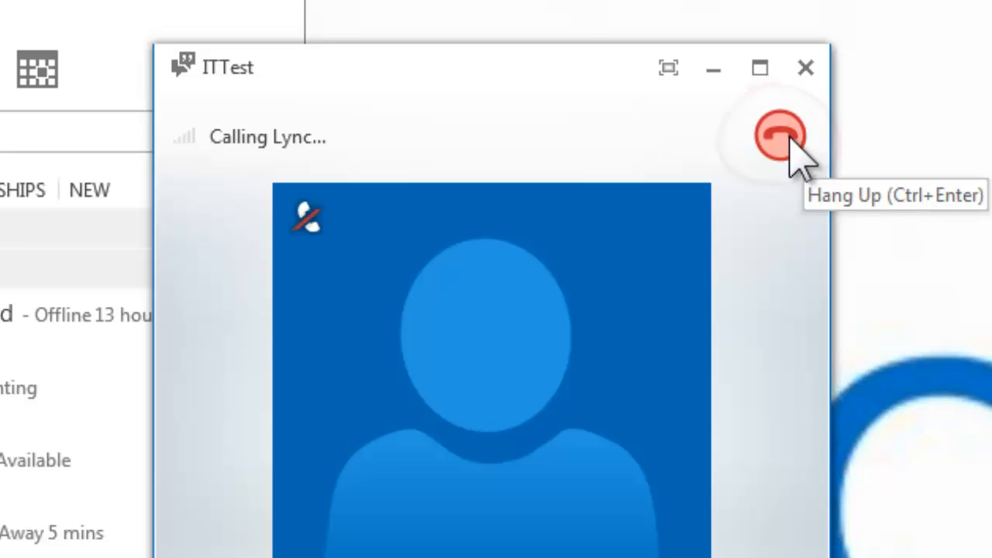
pyautogui.click(779, 135)
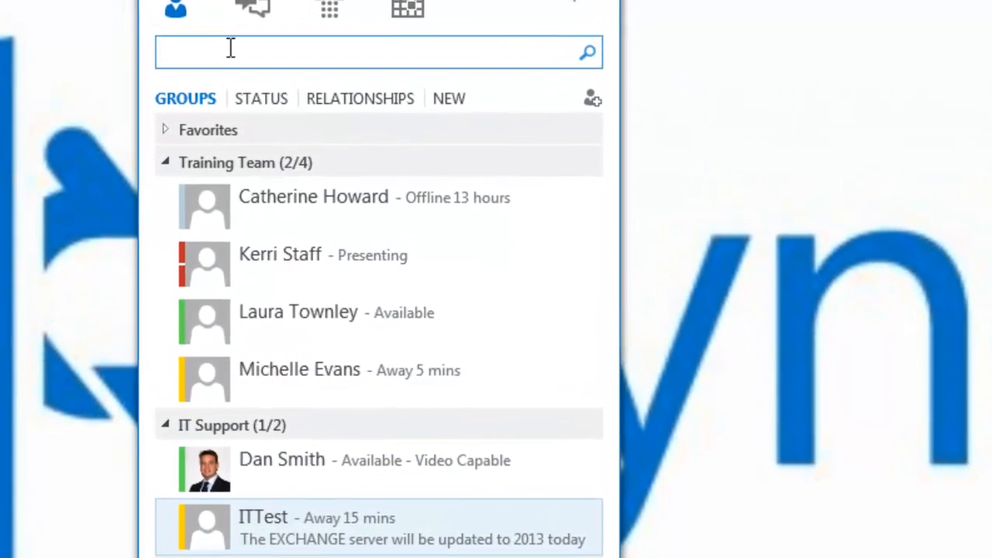
pyautogui.write('mark')
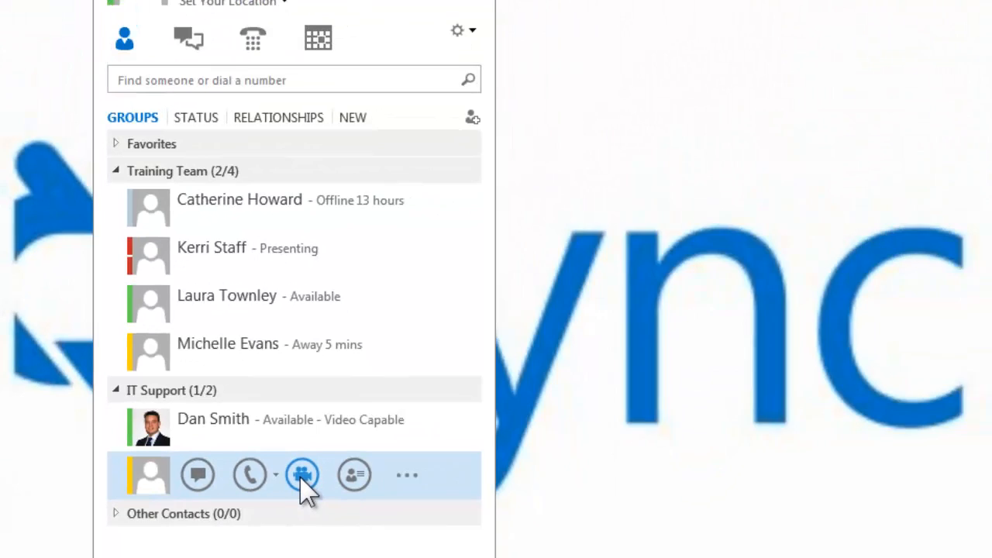
# Start a video call to ITTest, then hang up while it is still ringing.
pyautogui.click(302, 474)
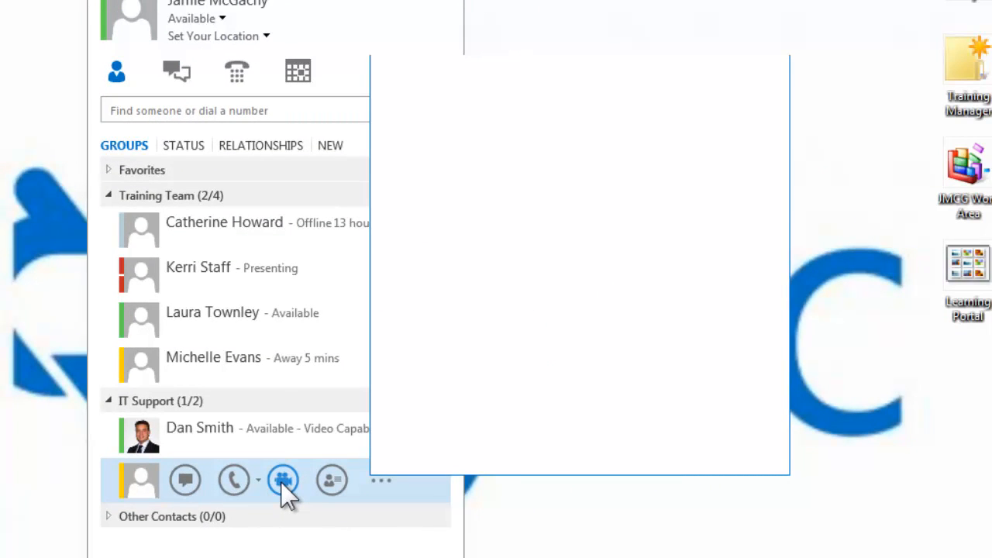
pyautogui.click(282, 481)
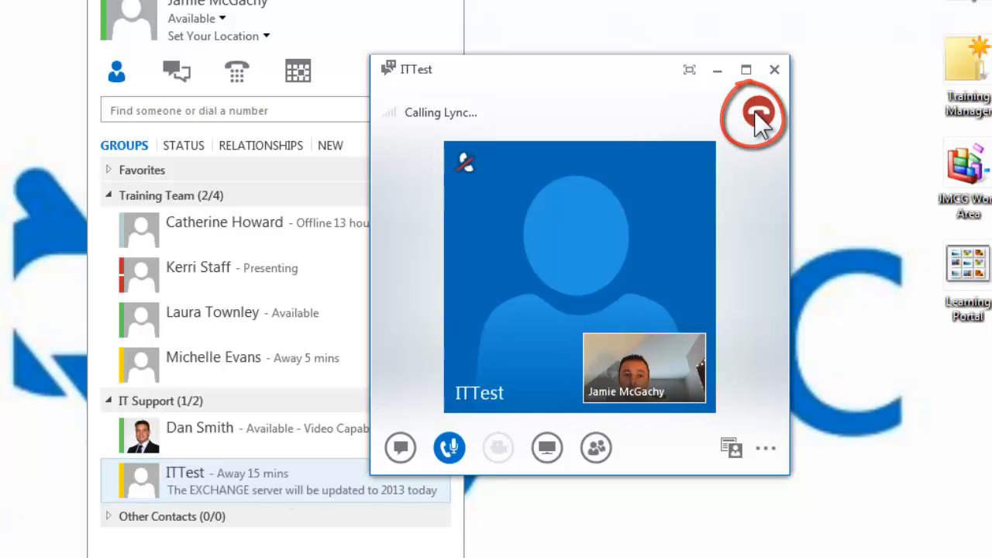
pyautogui.click(753, 115)
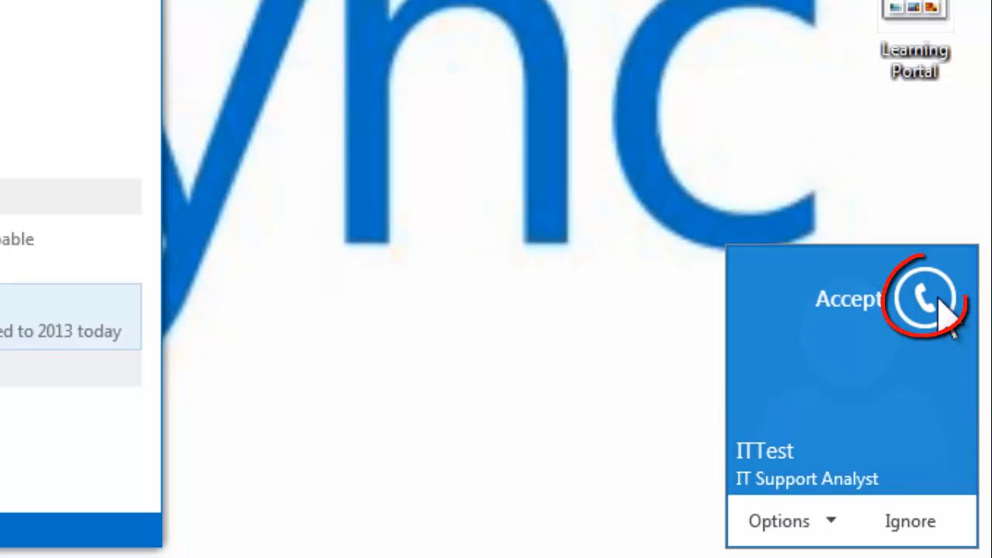
# Accept the incoming call from ITTest so the audio call connects.
pyautogui.click(922, 297)
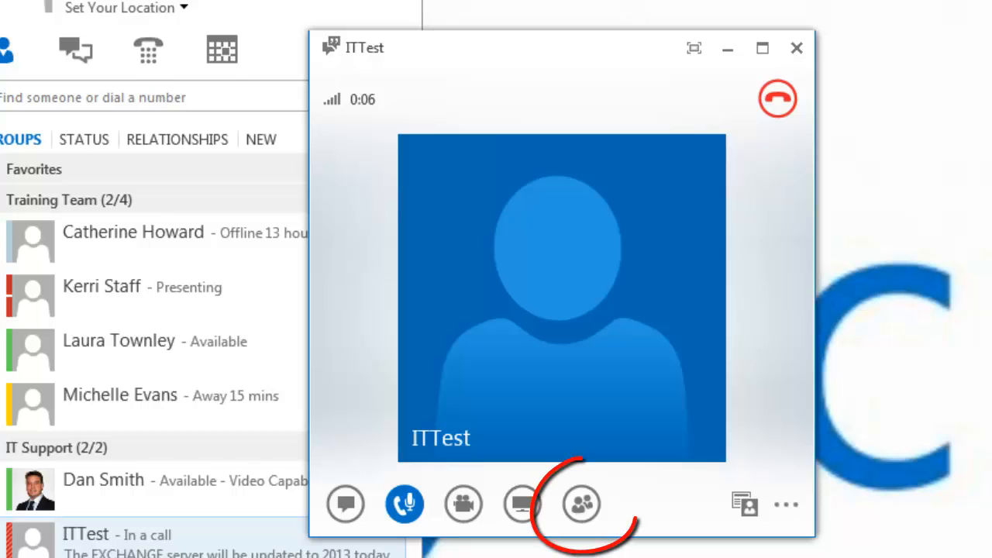
# Show the call participants and choose Invite More People to add a contact.
pyautogui.click(579, 504)
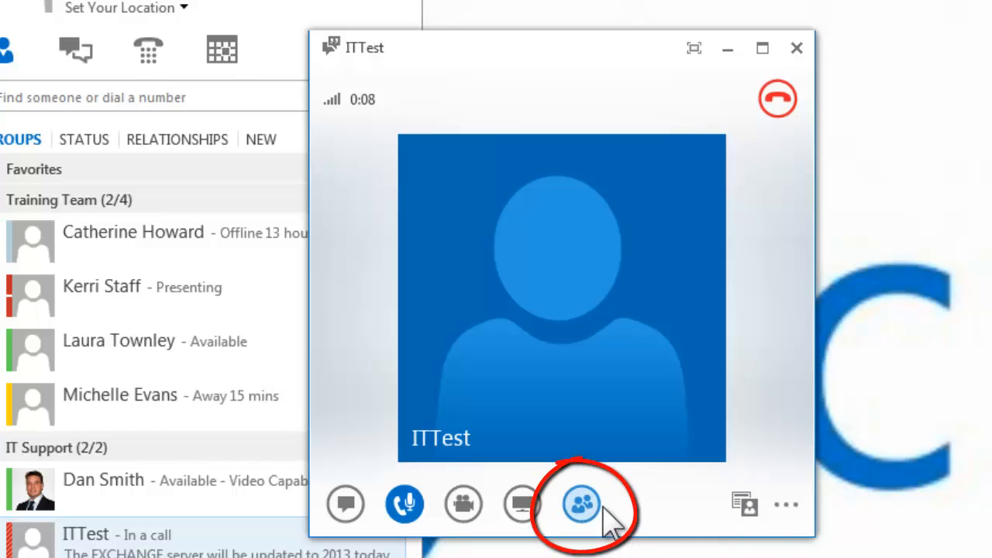
pyautogui.click(579, 503)
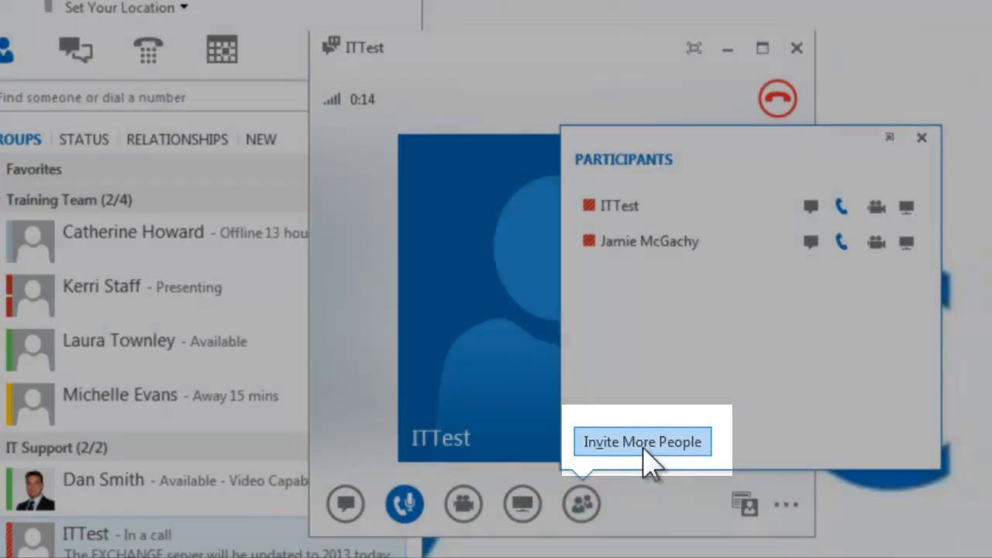
pyautogui.click(641, 440)
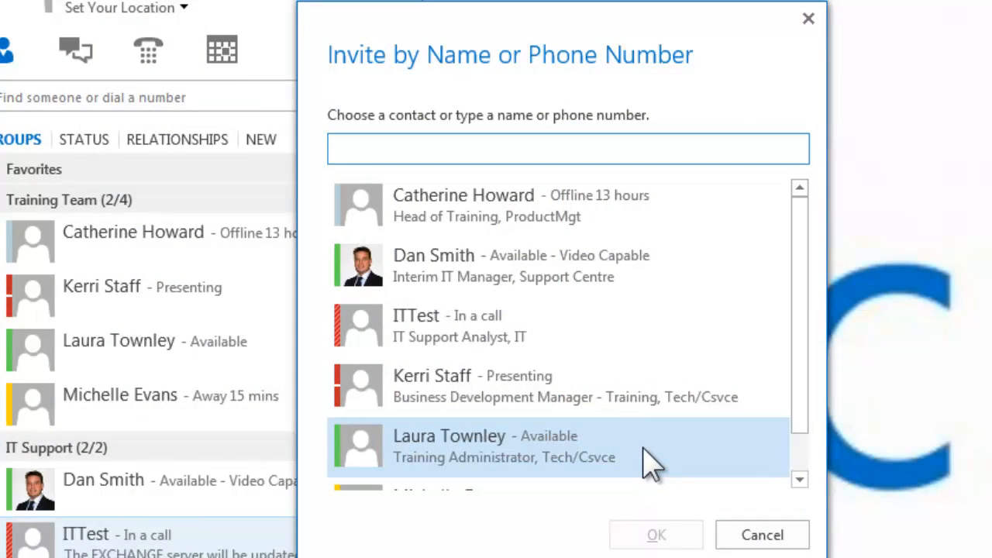